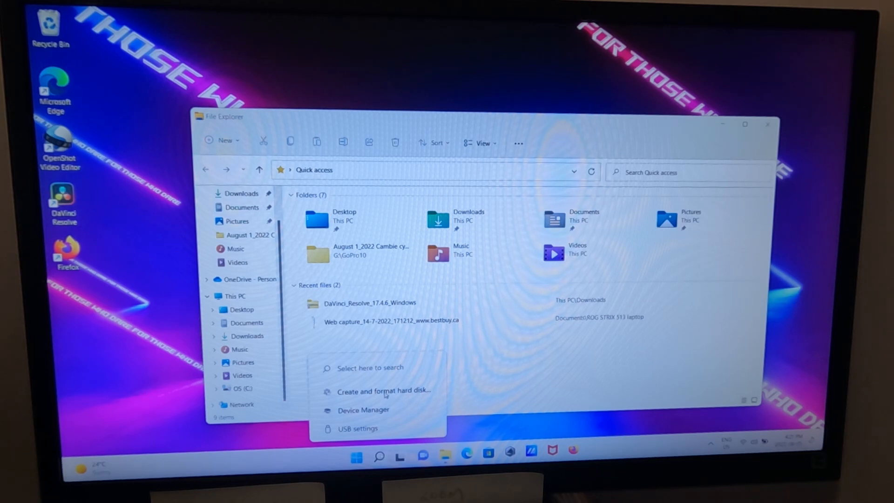
# - Launch Disk Management via 'Create and format hard disk partitions' from the Start menu
pyautogui.click(385, 391)
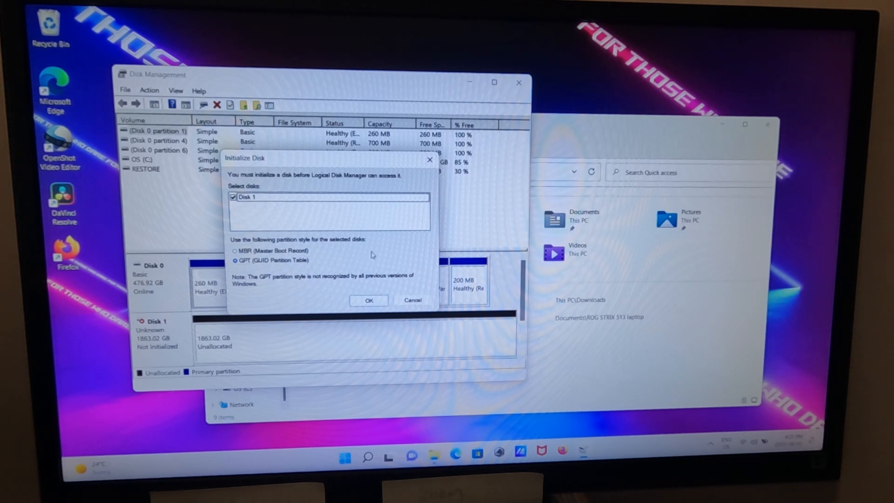
pyautogui.moveTo(375, 252)
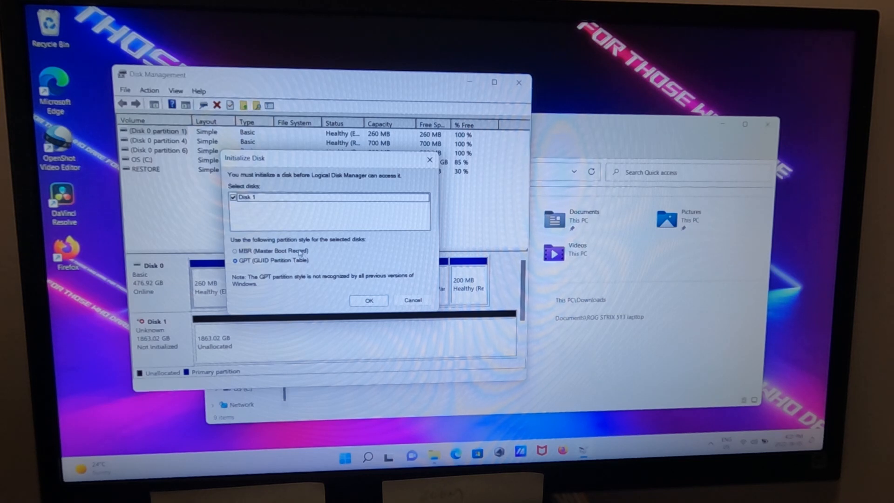
pyautogui.moveTo(315, 254)
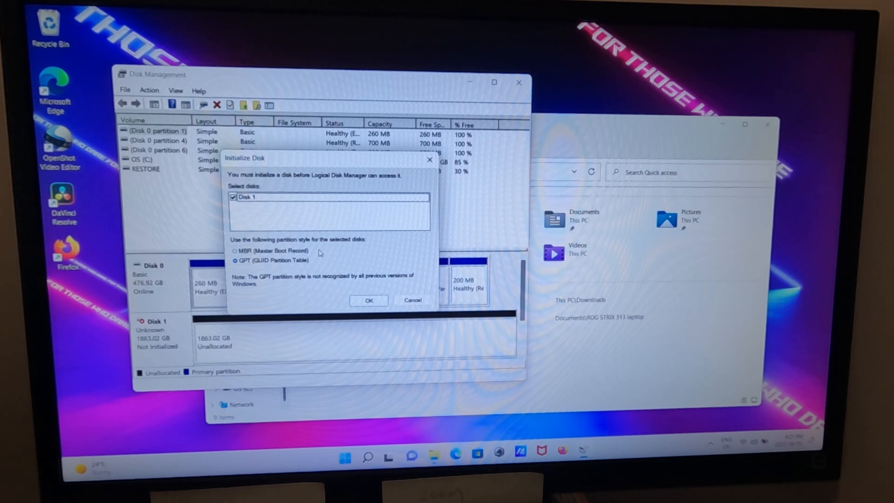
pyautogui.moveTo(320, 264)
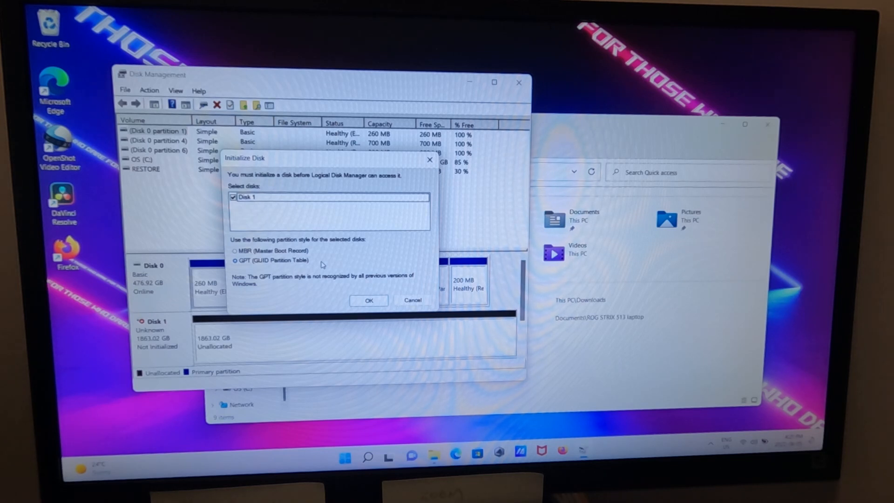
pyautogui.moveTo(324, 260)
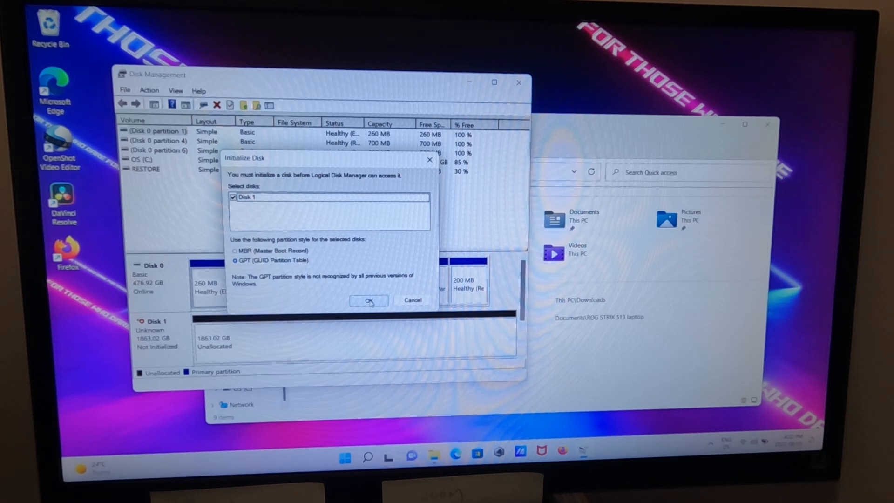
# - Initialize Disk 1 as GPT and start a New Simple Volume on its 1863 GB unallocated space
pyautogui.click(369, 301)
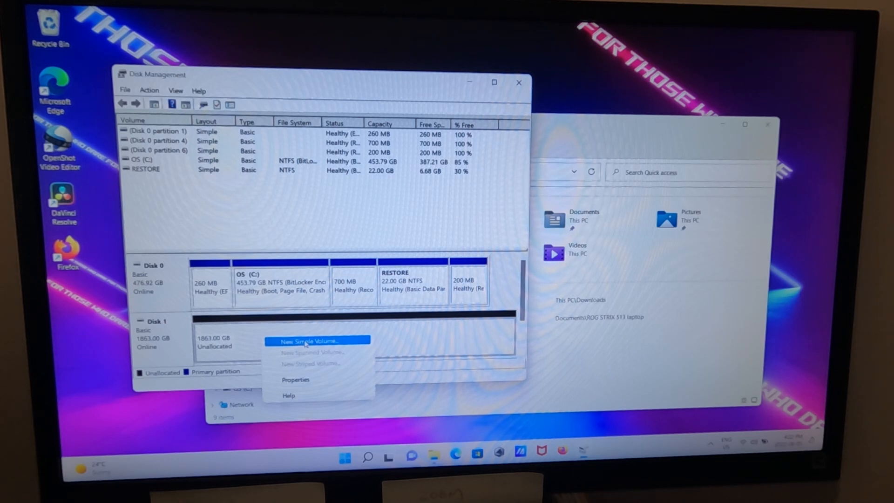
pyautogui.click(304, 341)
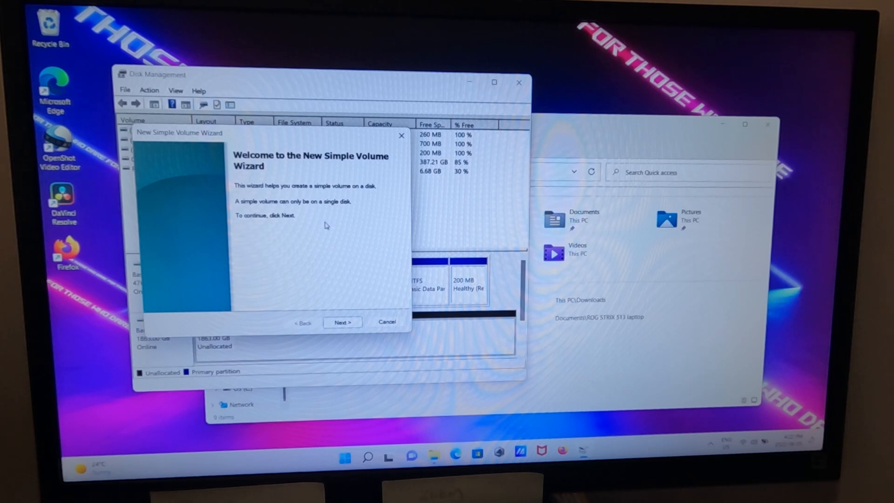
pyautogui.moveTo(333, 232)
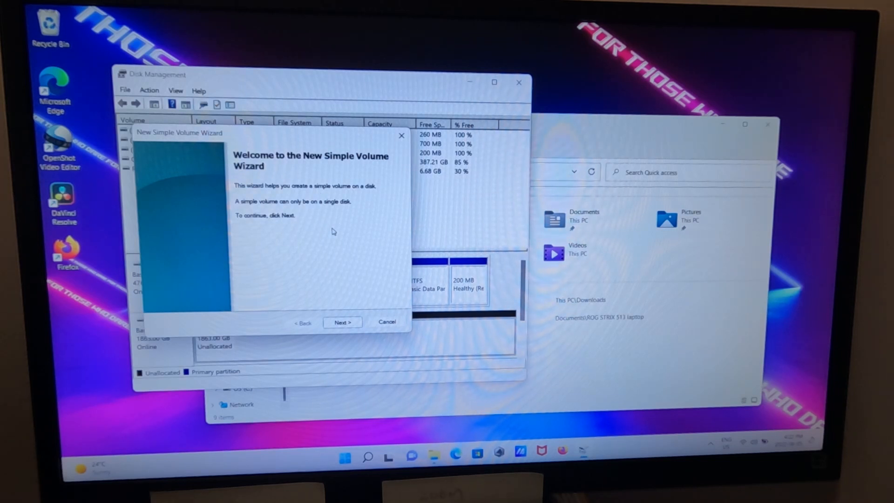
pyautogui.moveTo(346, 296)
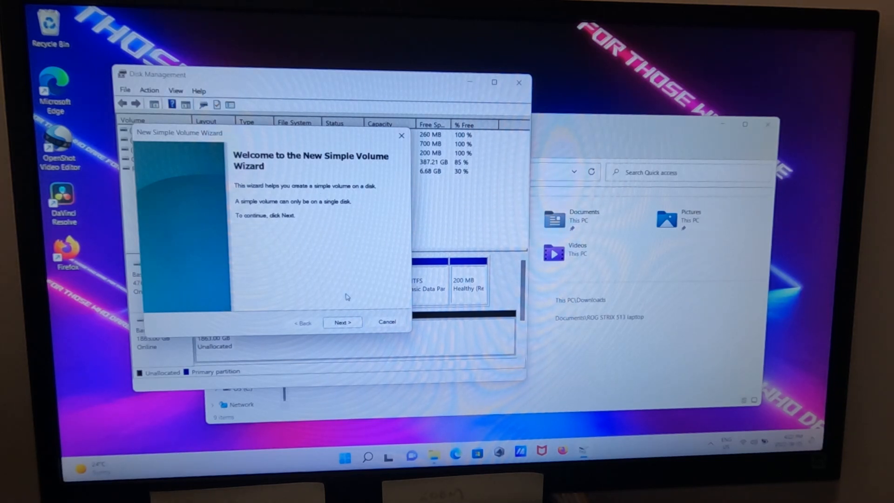
# - Give the volume the full 1907712 MB and assign it drive letter H
pyautogui.click(342, 322)
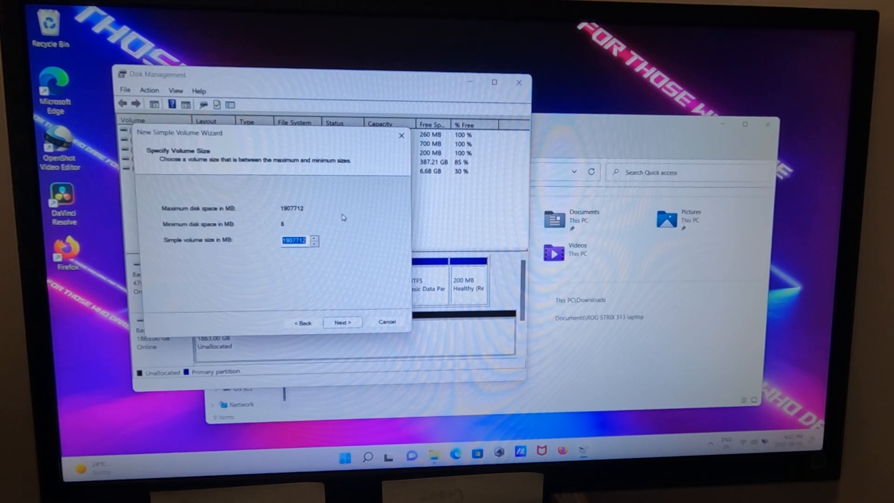
pyautogui.moveTo(357, 290)
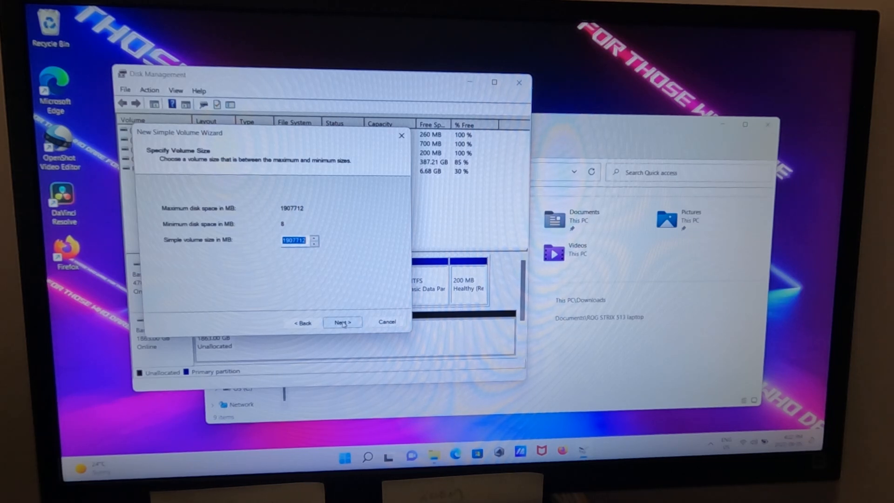
pyautogui.click(342, 322)
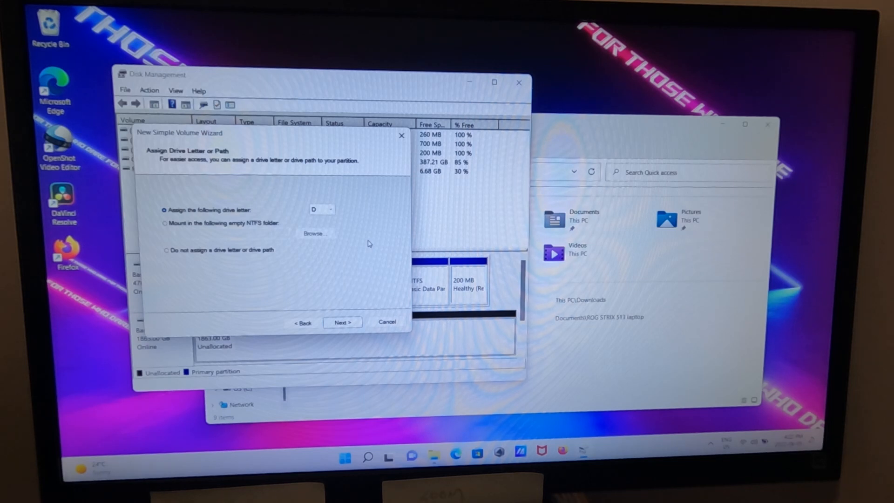
pyautogui.click(329, 209)
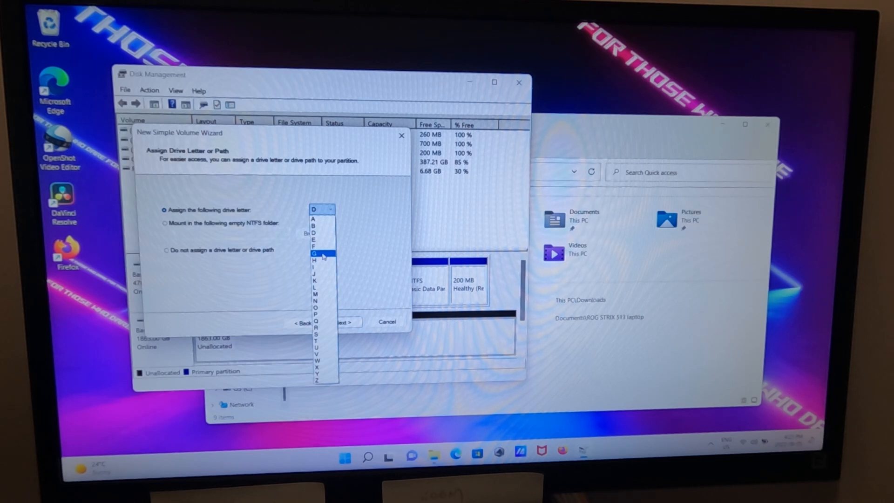
pyautogui.click(314, 267)
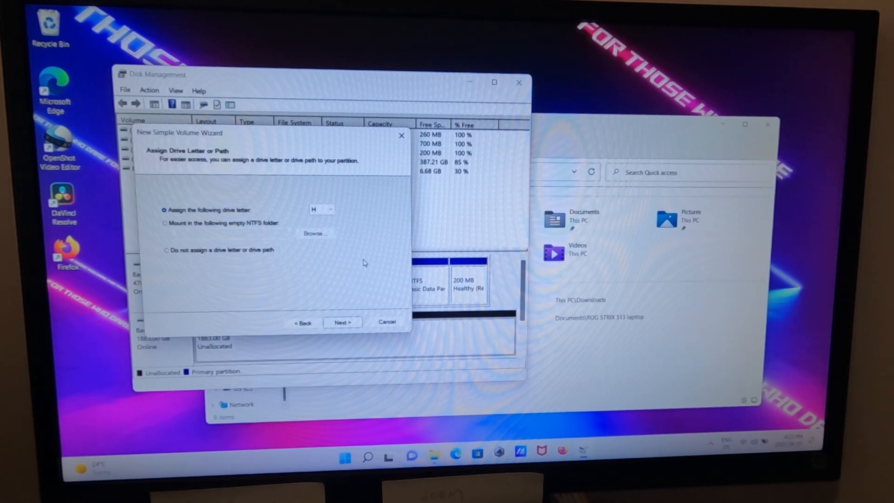
pyautogui.moveTo(298, 258)
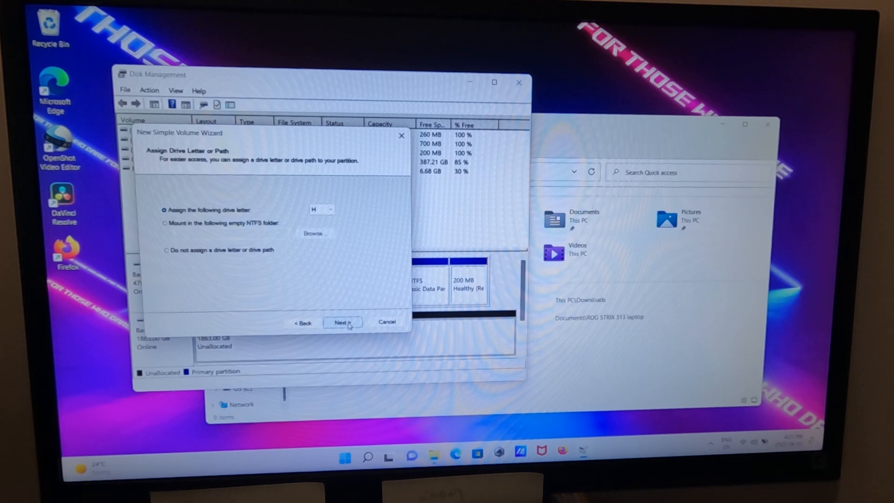
pyautogui.click(341, 322)
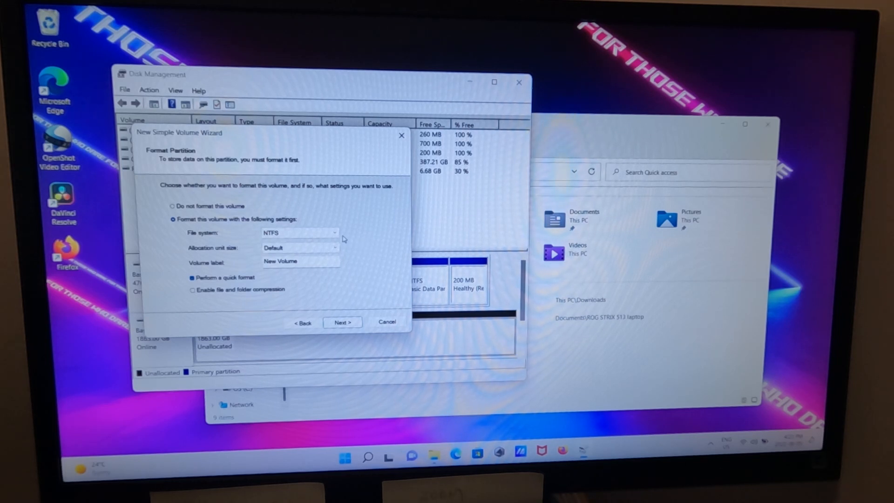
# - Format as NTFS with quick format and label the volume 'Samsung 970 SSD Ext'
pyautogui.click(333, 233)
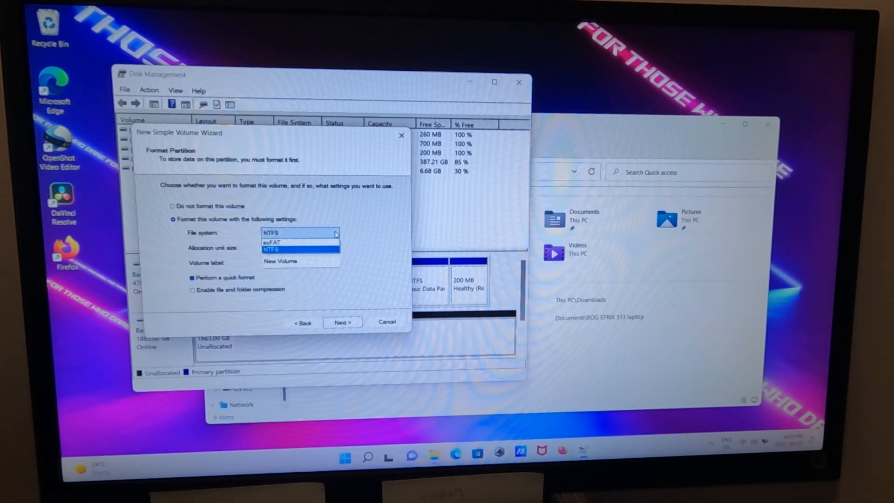
pyautogui.click(270, 250)
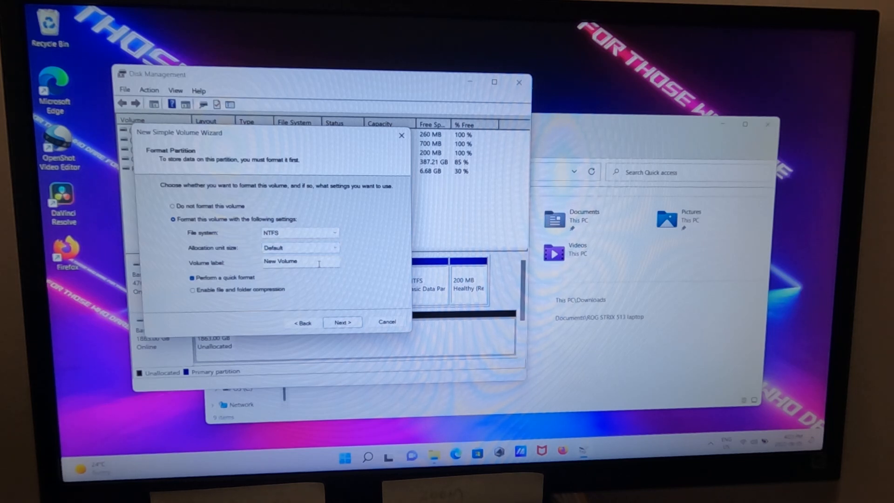
pyautogui.tripleClick(298, 262)
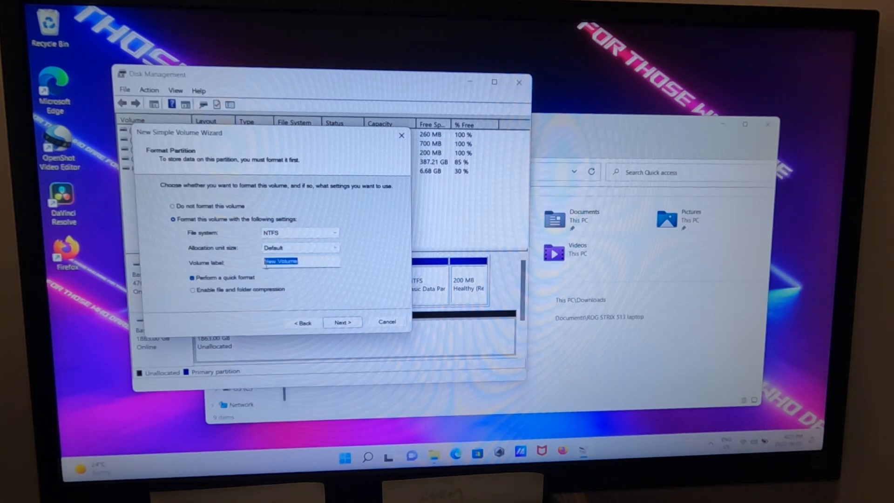
pyautogui.moveTo(335, 279)
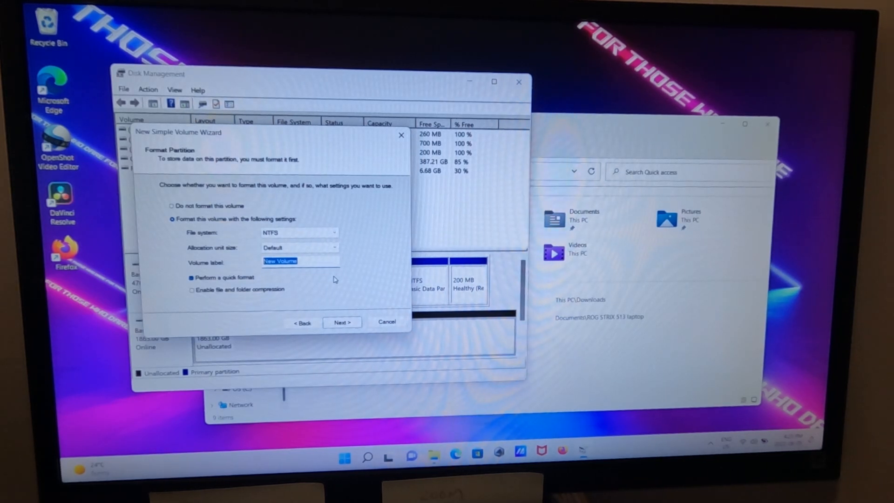
pyautogui.write('Se')
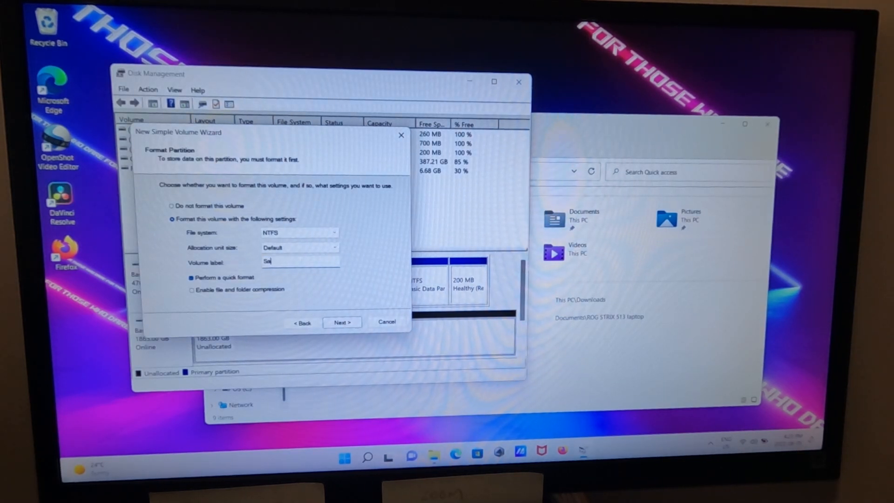
pyautogui.write('msung')
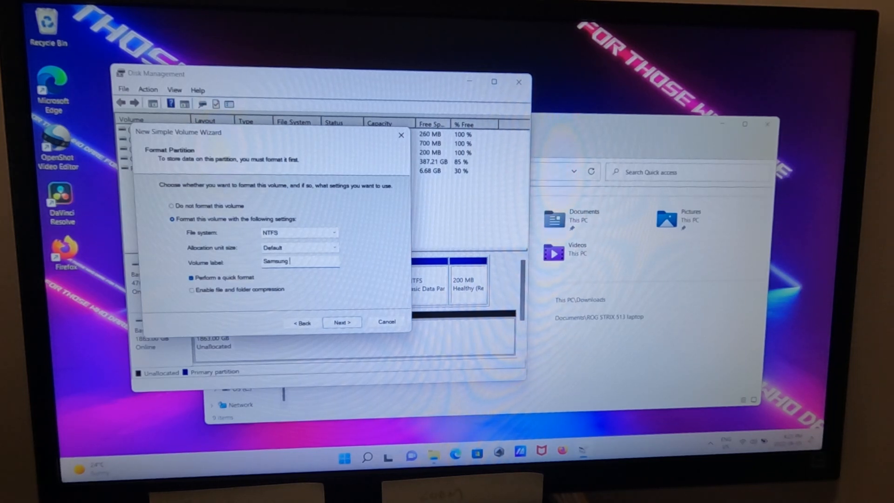
pyautogui.write('970')
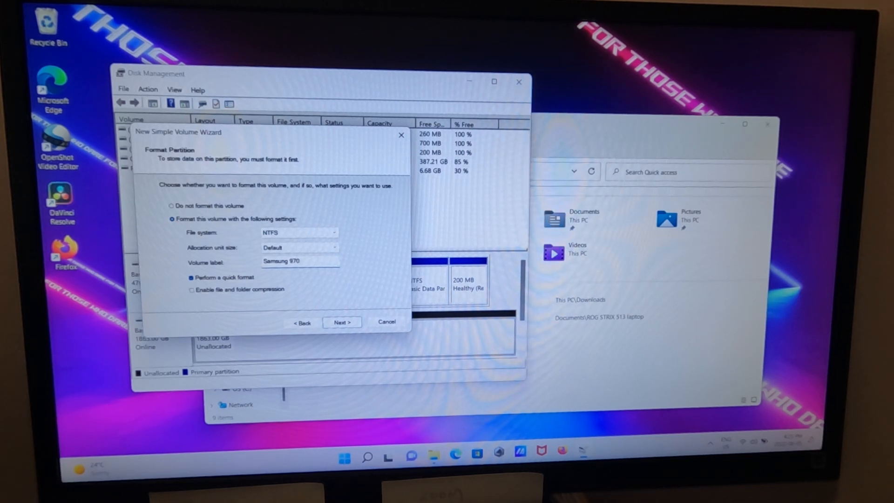
pyautogui.write('SSD')
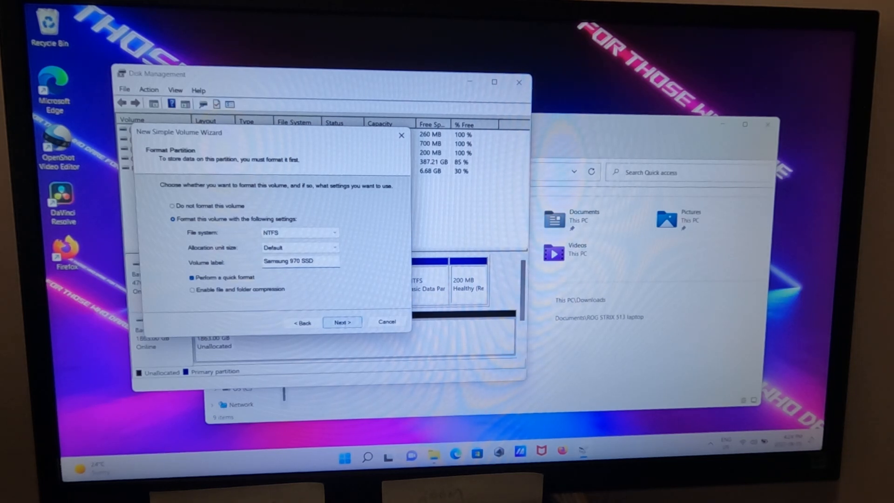
pyautogui.write('Ext')
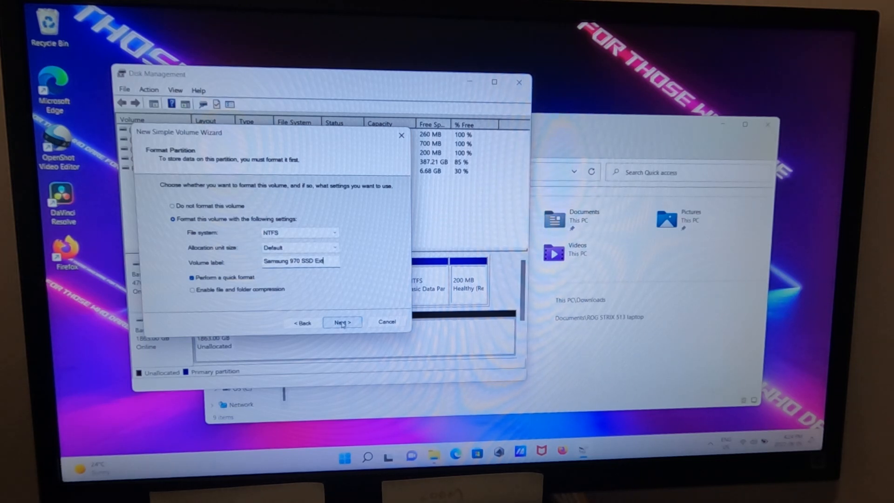
pyautogui.click(341, 322)
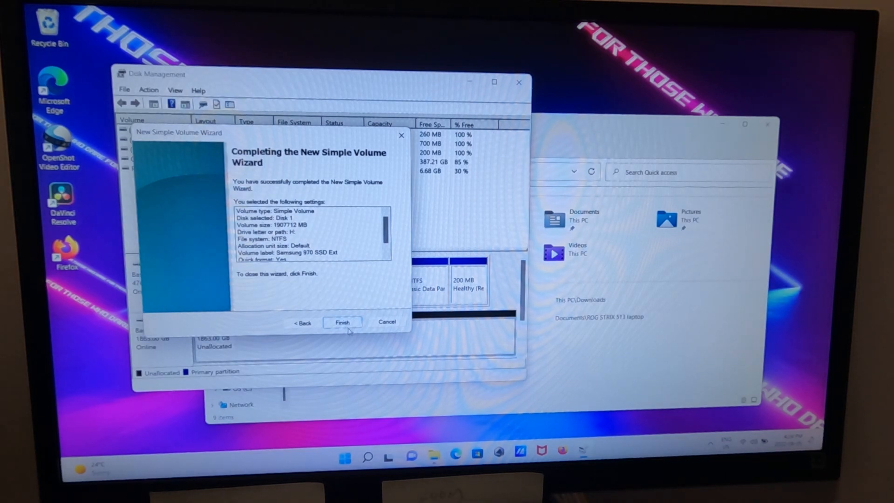
# - Finish the wizard, creating the healthy 1863 GB NTFS volume (H:), and close Disk Management
pyautogui.click(342, 322)
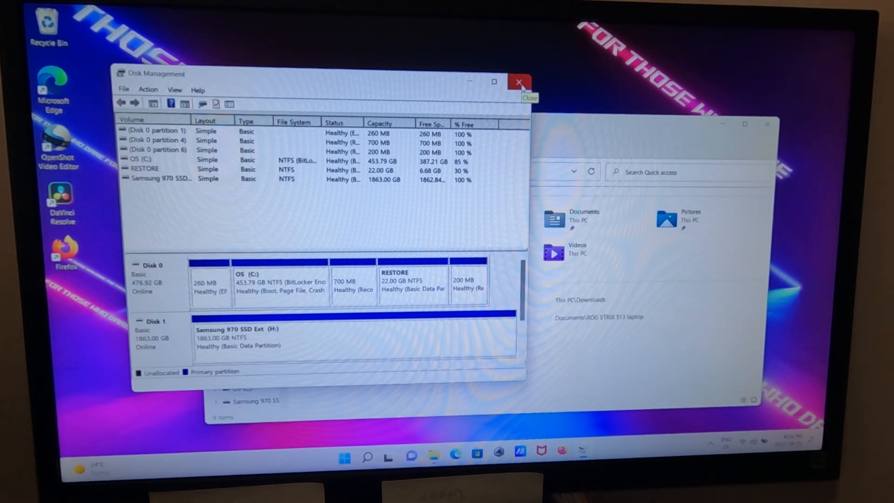
pyautogui.click(518, 82)
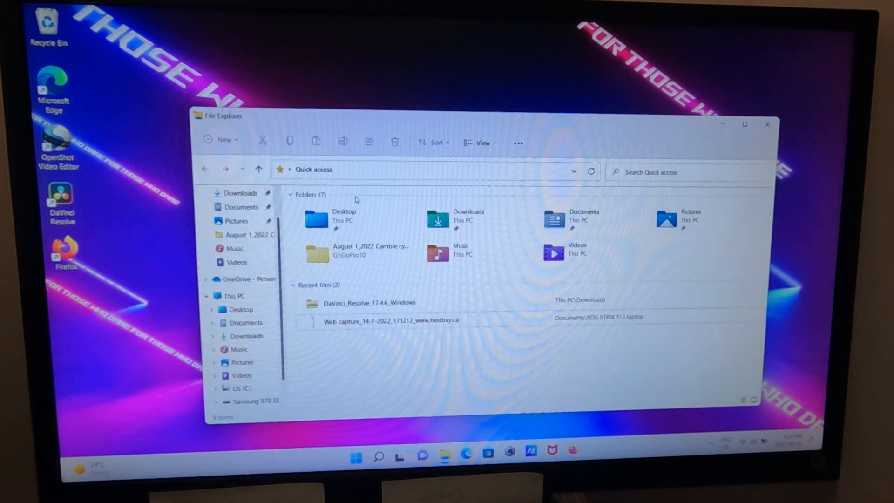
# - Browse to the new 'Samsung 970 SSD Ext (H:)' drive, showing it empty
pyautogui.scroll(-3)
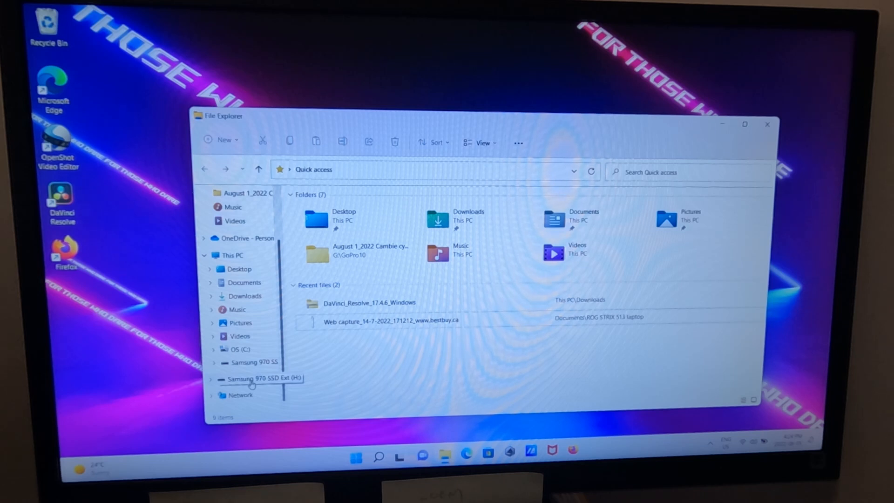
pyautogui.click(257, 377)
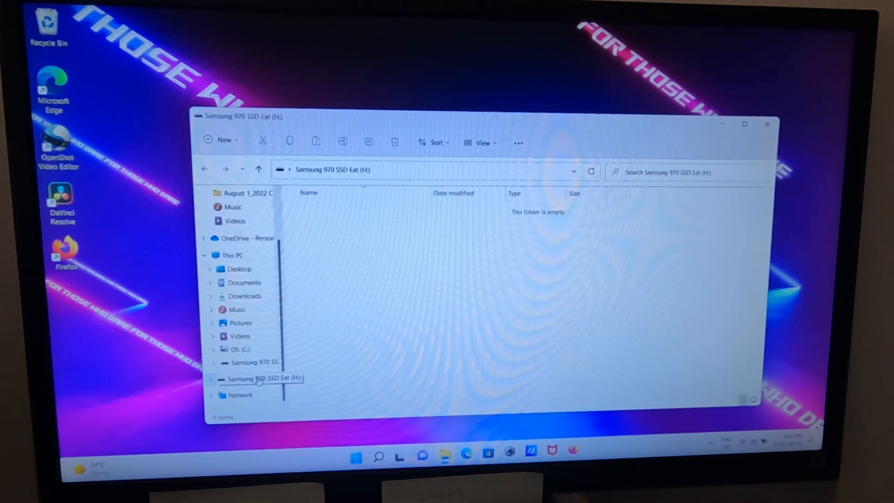